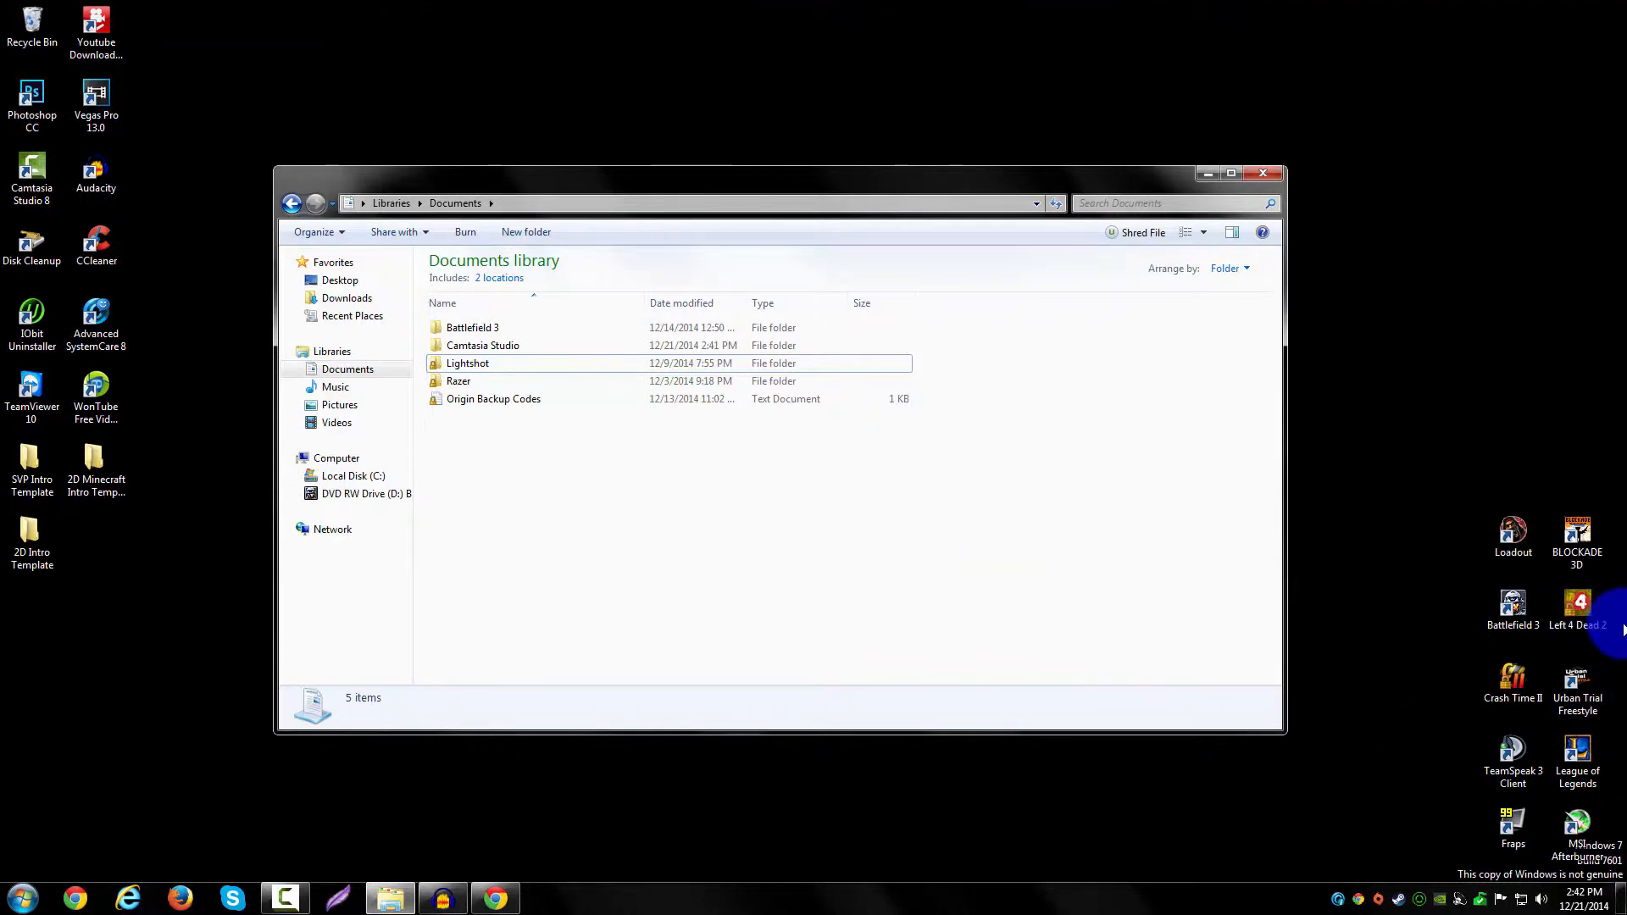
Bring up the Properties dialog of the Lightshot folder in the Documents library.
{"action": "left_click", "coordinate": [493, 398]}
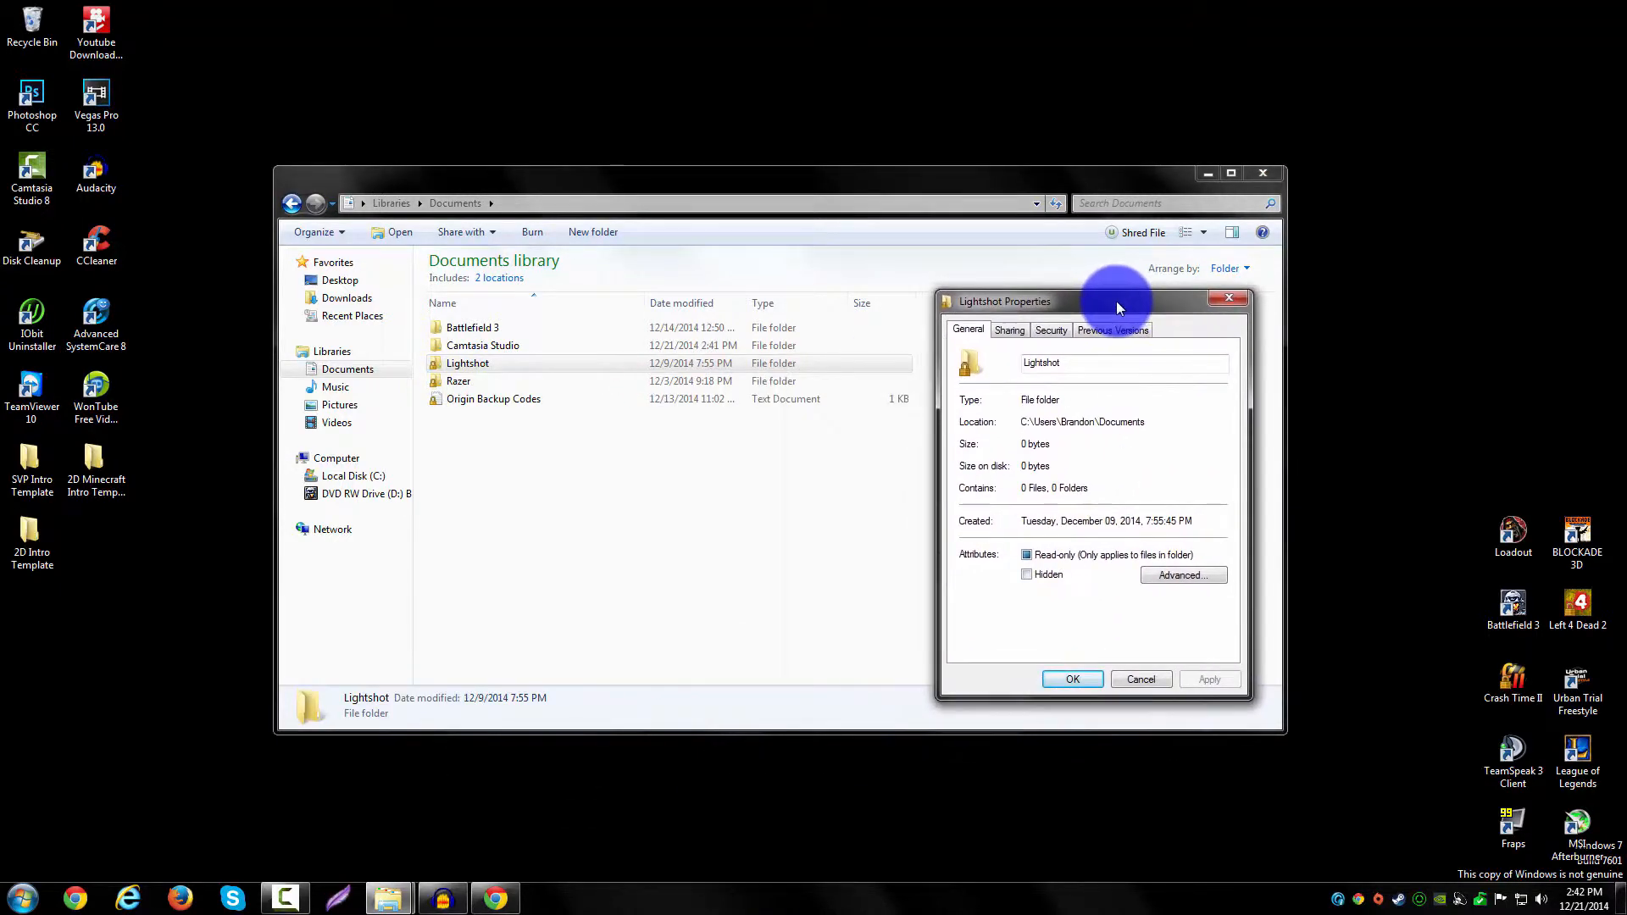
Add the Users group to the Lightshot folder's Security permissions and apply them.
{"action": "left_click", "coordinate": [1049, 329]}
{"action": "type", "text": "Users"}
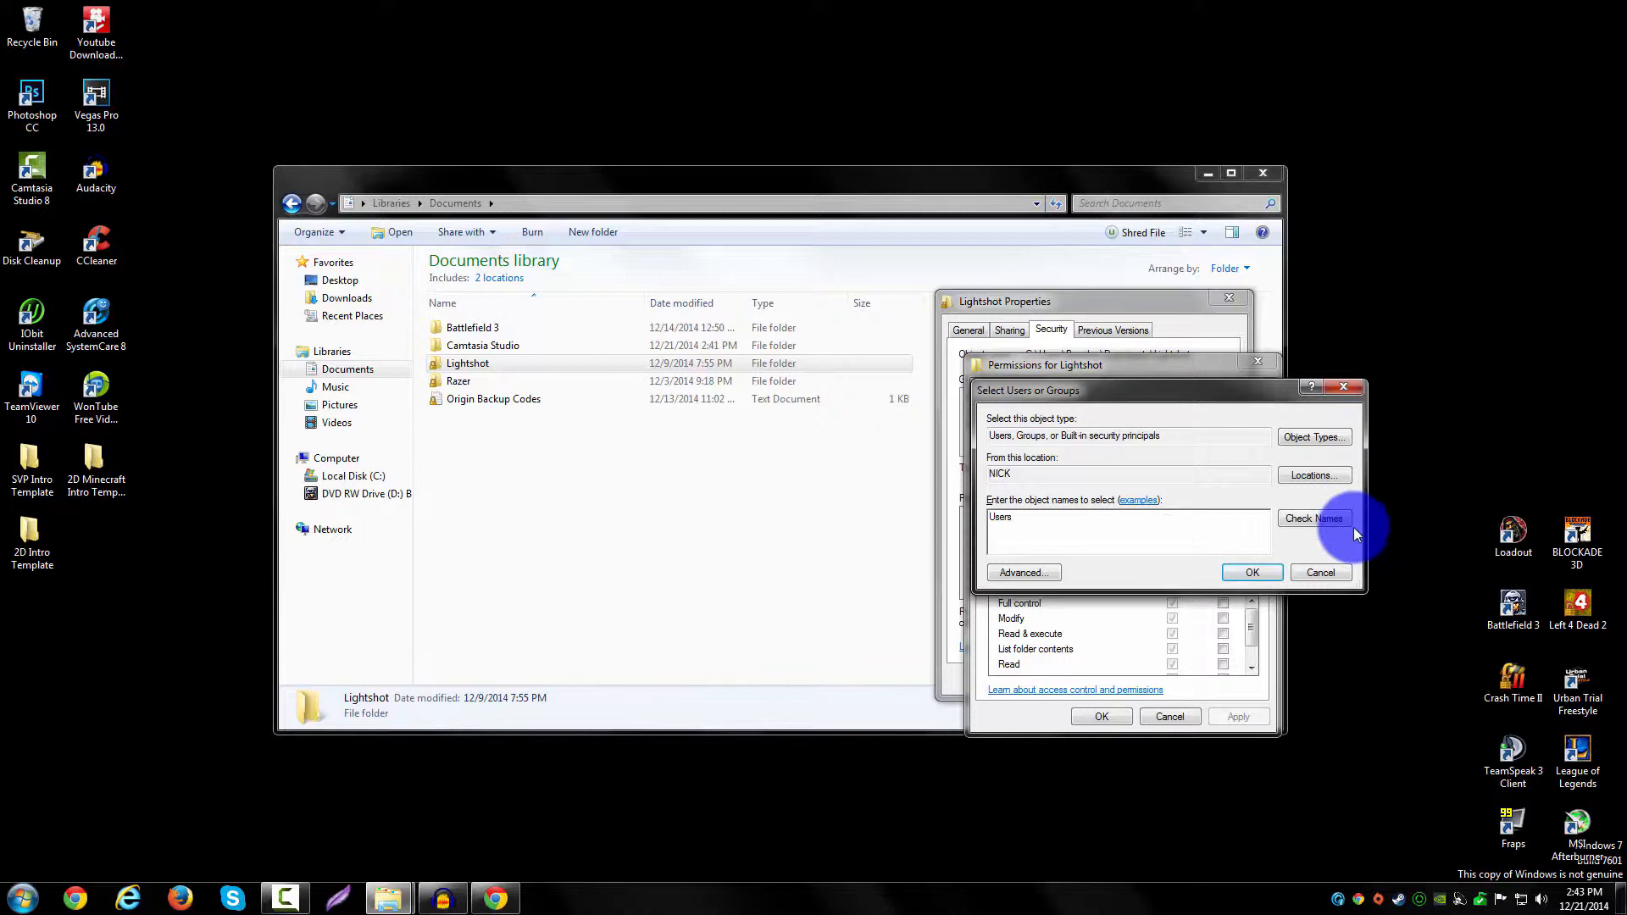
{"action": "left_click", "coordinate": [1313, 519]}
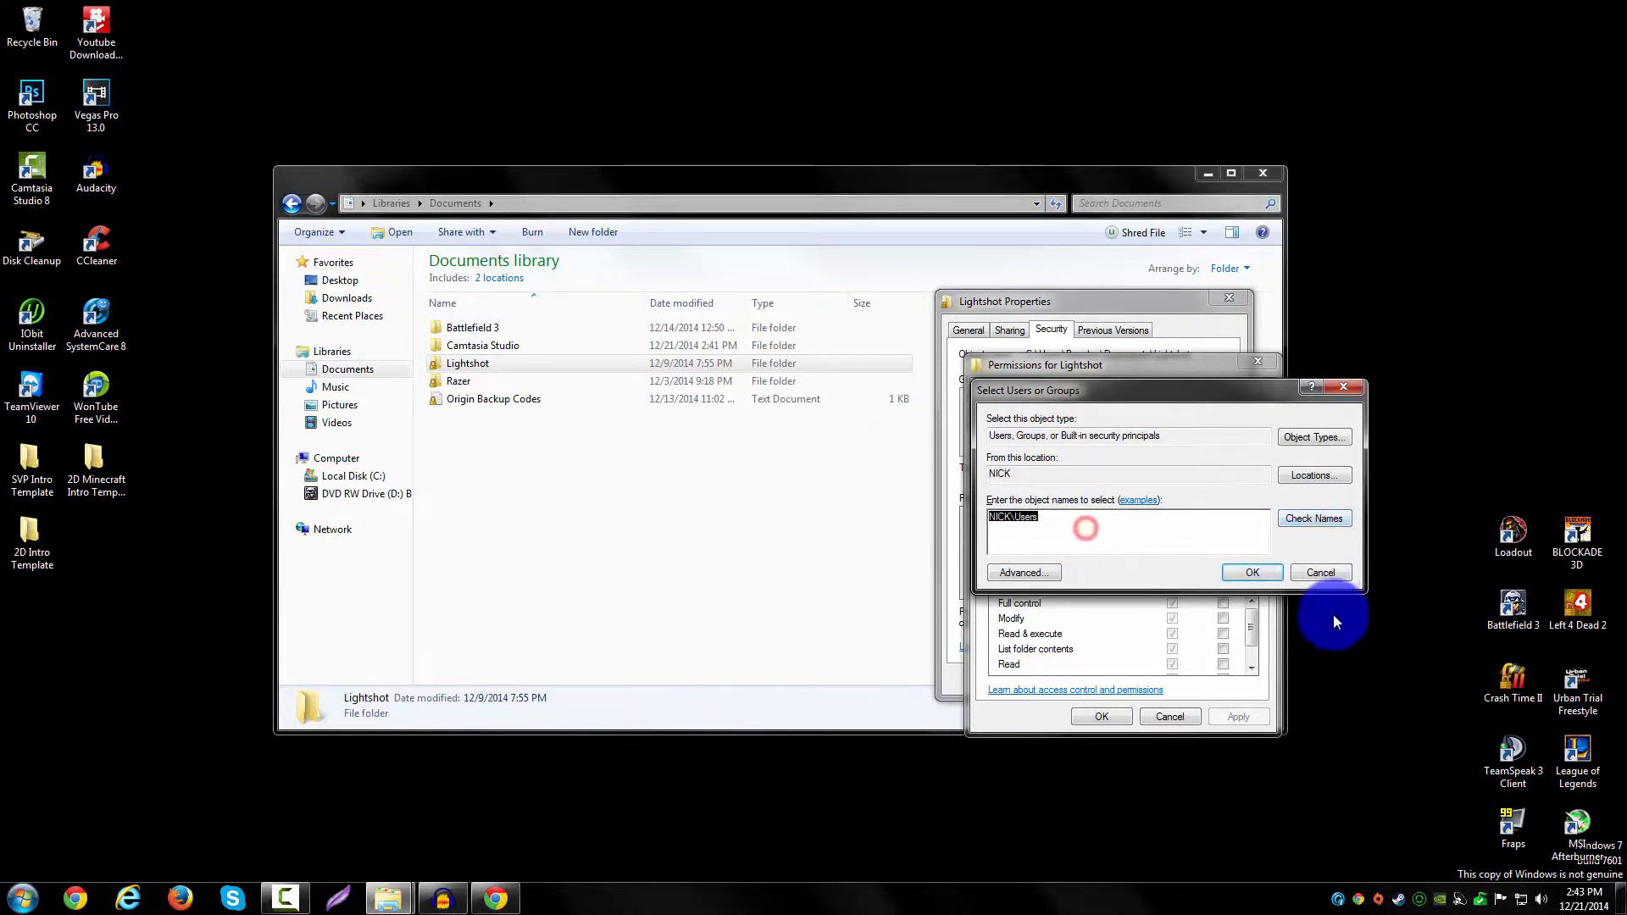
{"action": "left_click", "coordinate": [1250, 572]}
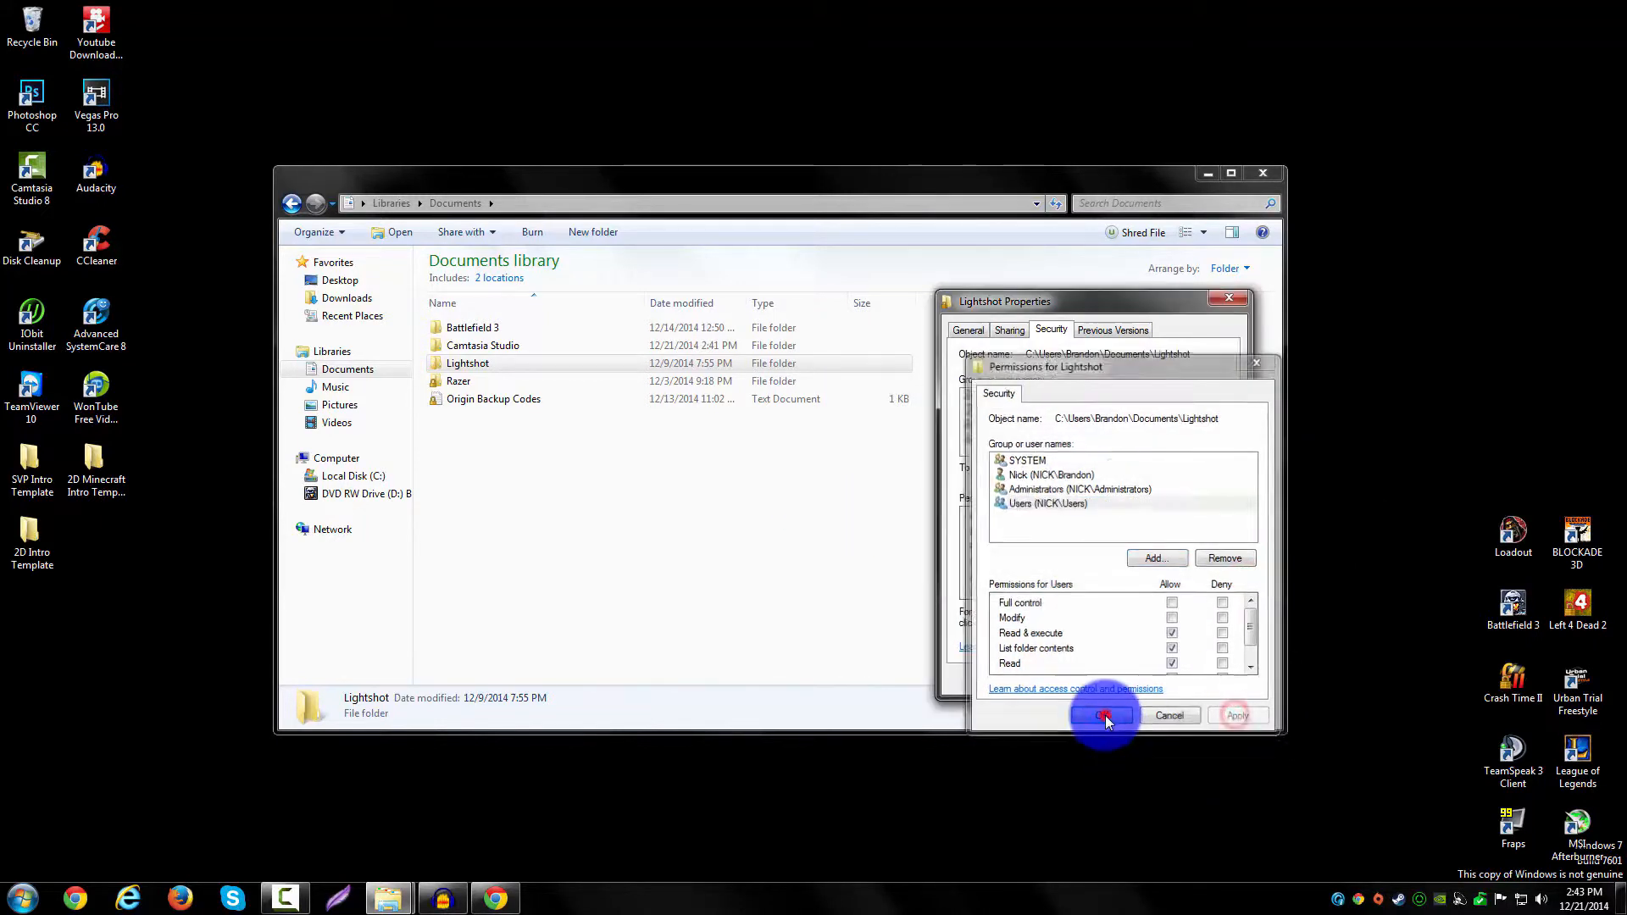
{"action": "left_click", "coordinate": [1105, 715]}
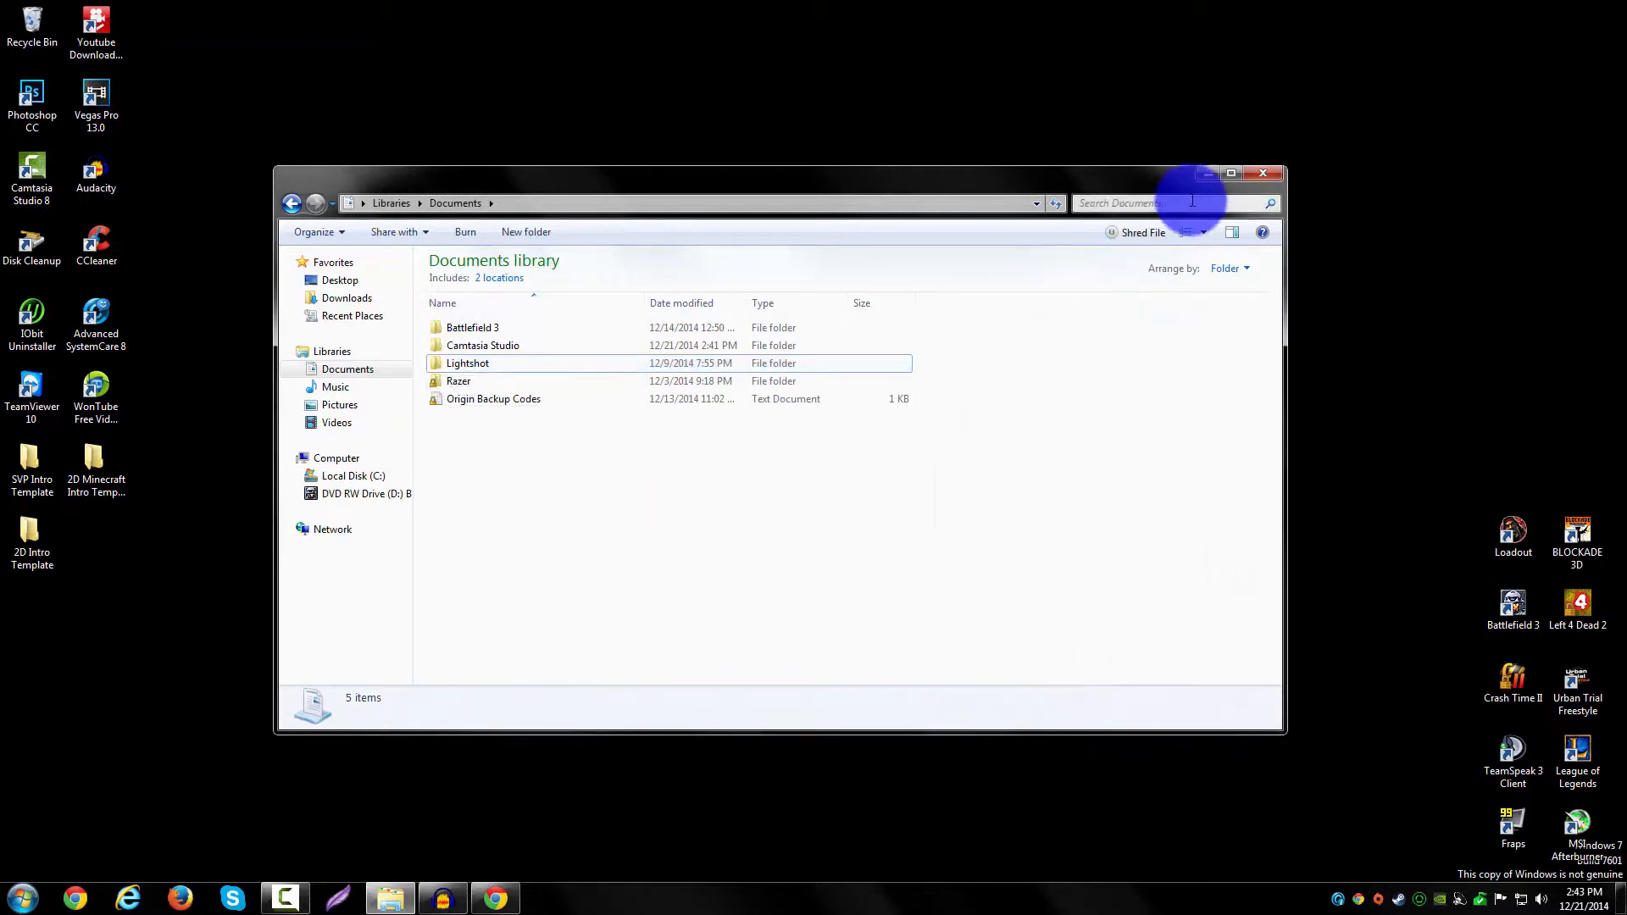
Close the Documents window and go to the Left 4 Dead 2 shortcut's Security permissions.
{"action": "left_click", "coordinate": [1261, 172]}
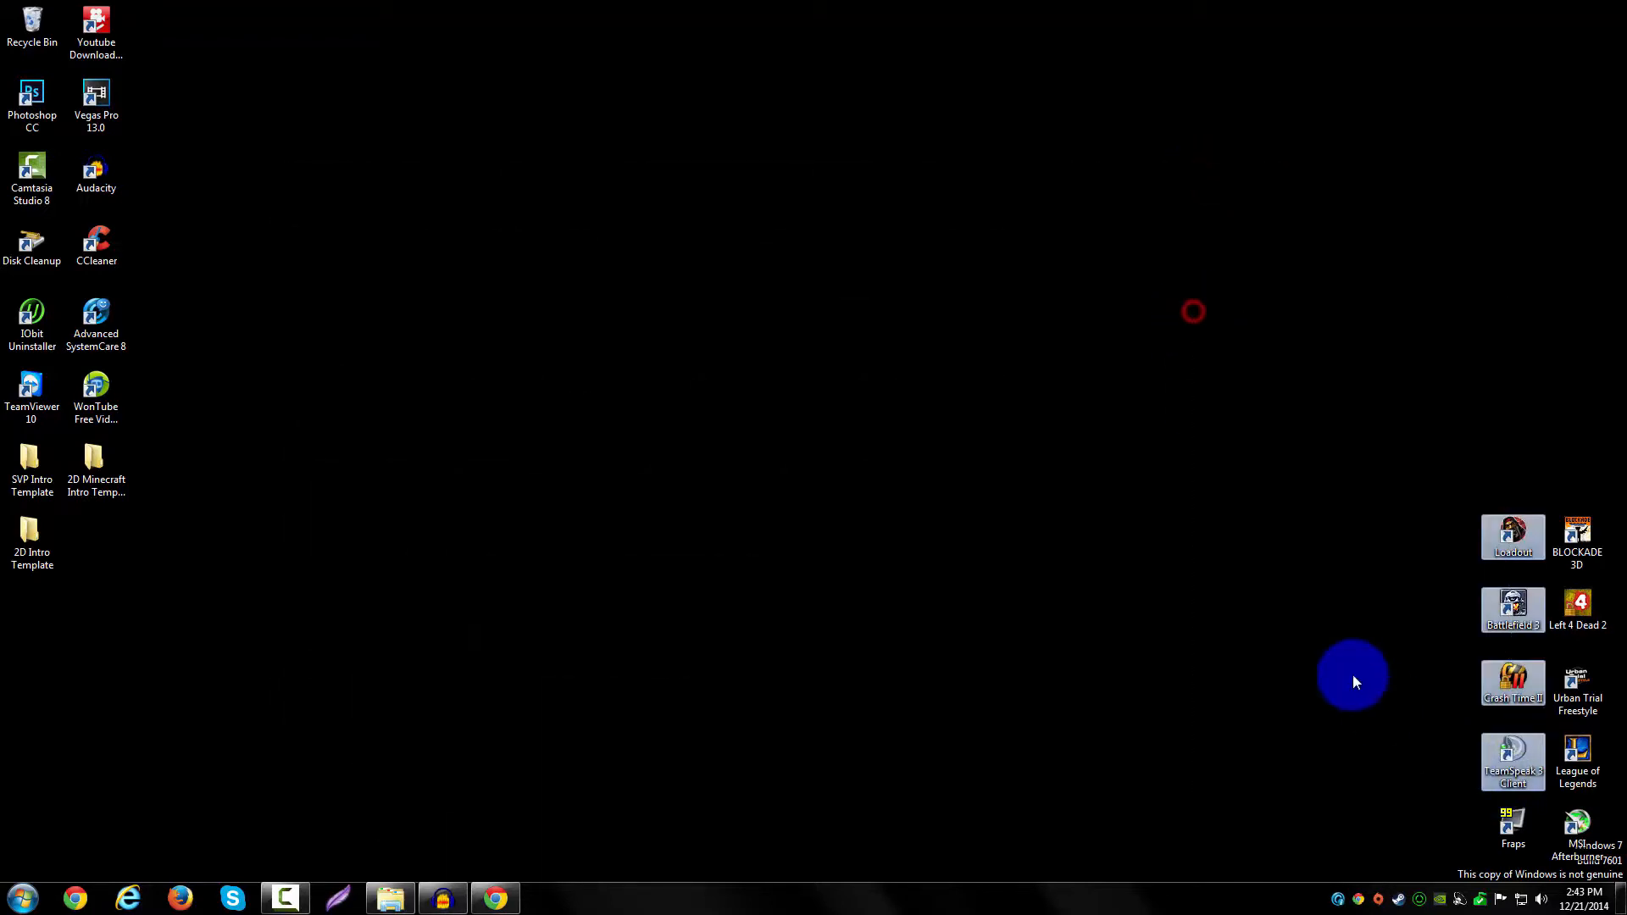
{"action": "right_click", "coordinate": [1576, 607]}
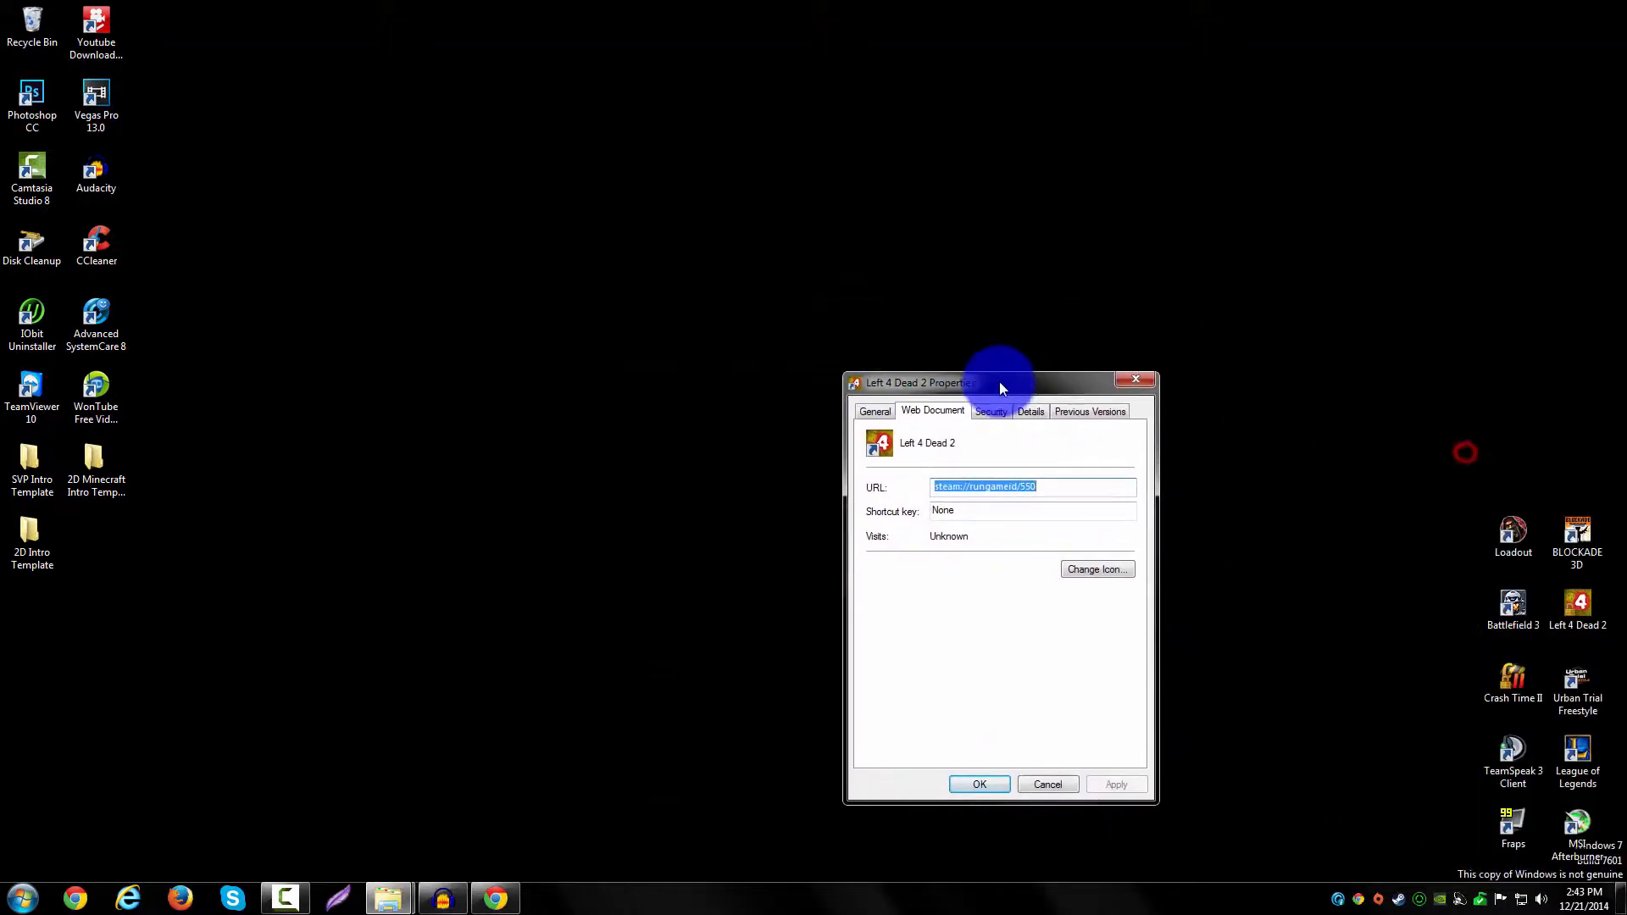
{"action": "left_click", "coordinate": [990, 410]}
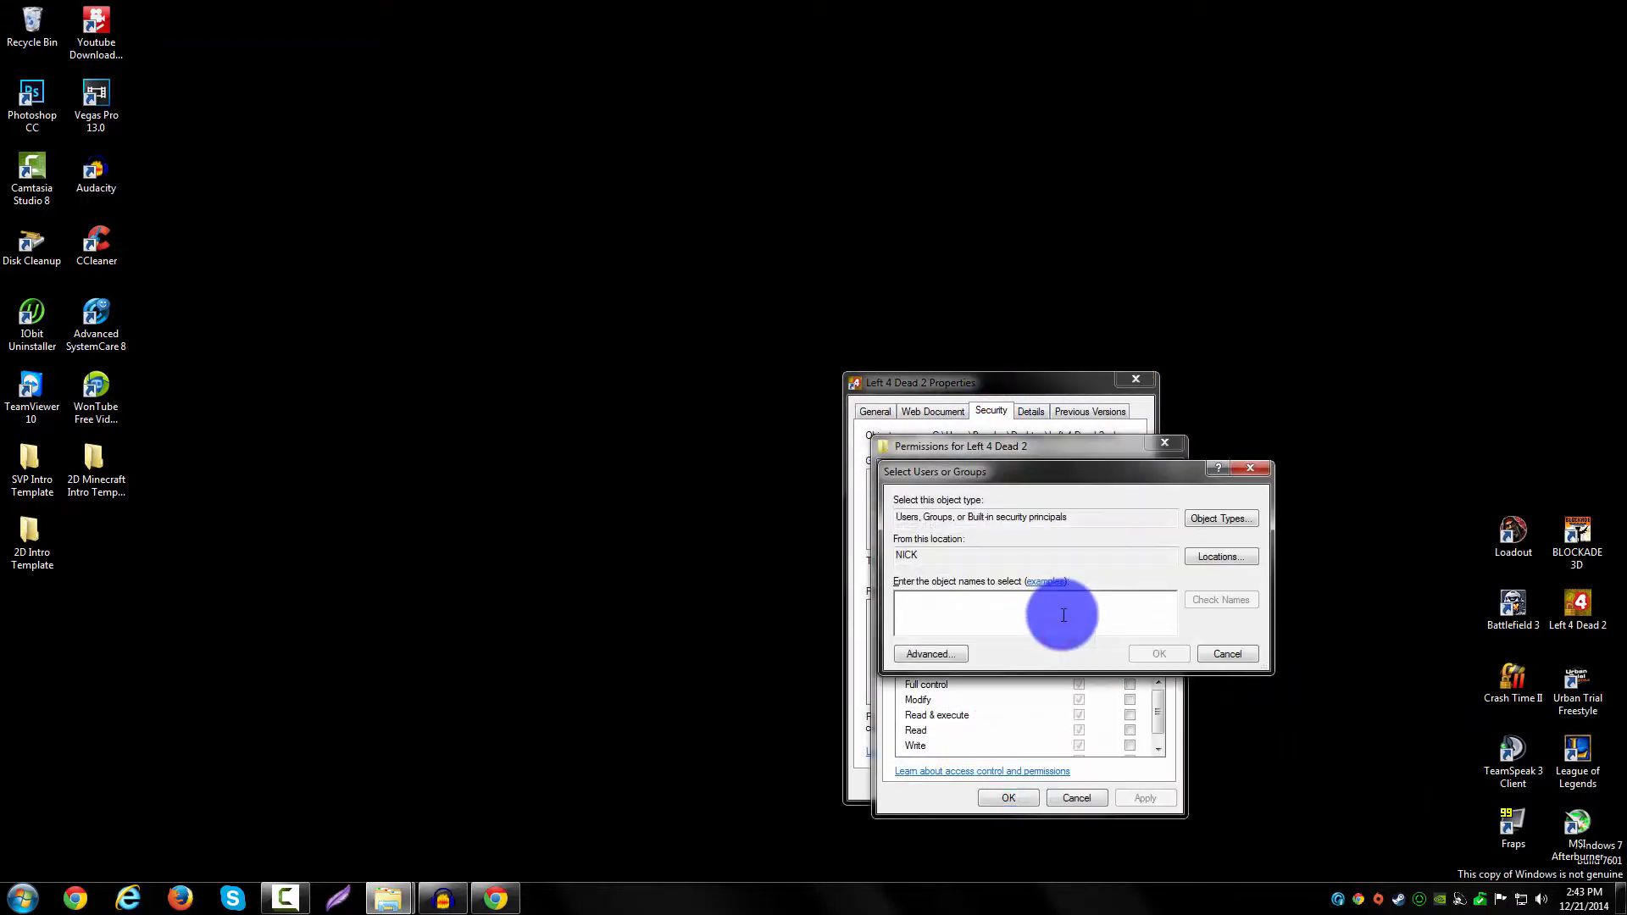
Add NICK\Users to the Left 4 Dead 2 shortcut's permissions and close its properties.
{"action": "type", "text": "NICK\\Users"}
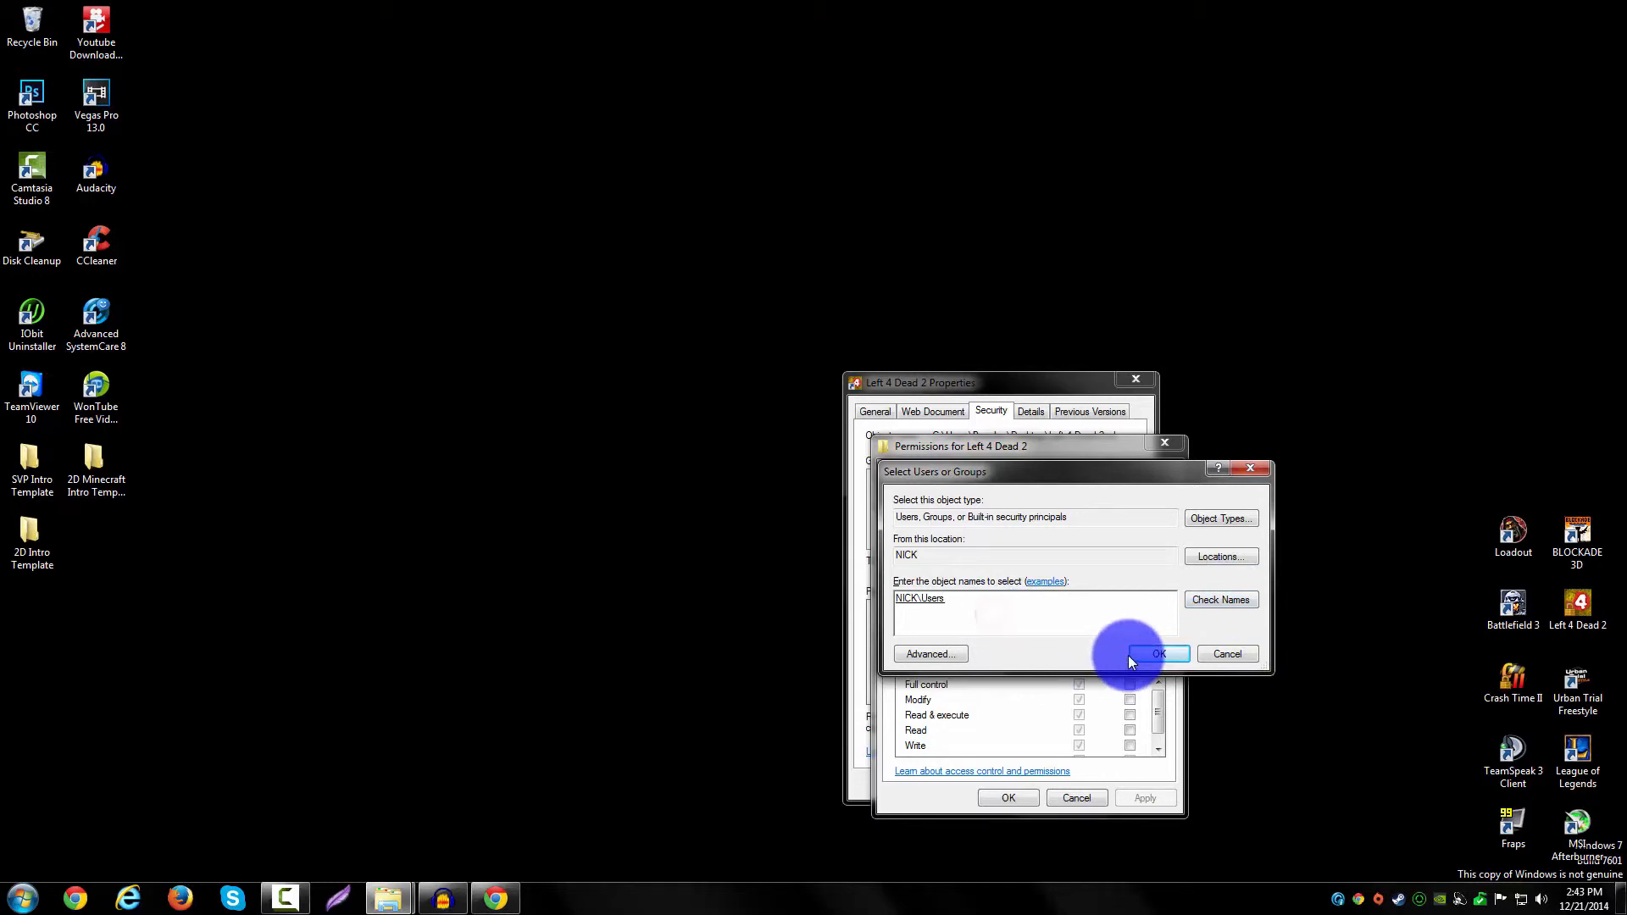
{"action": "left_click", "coordinate": [1159, 654]}
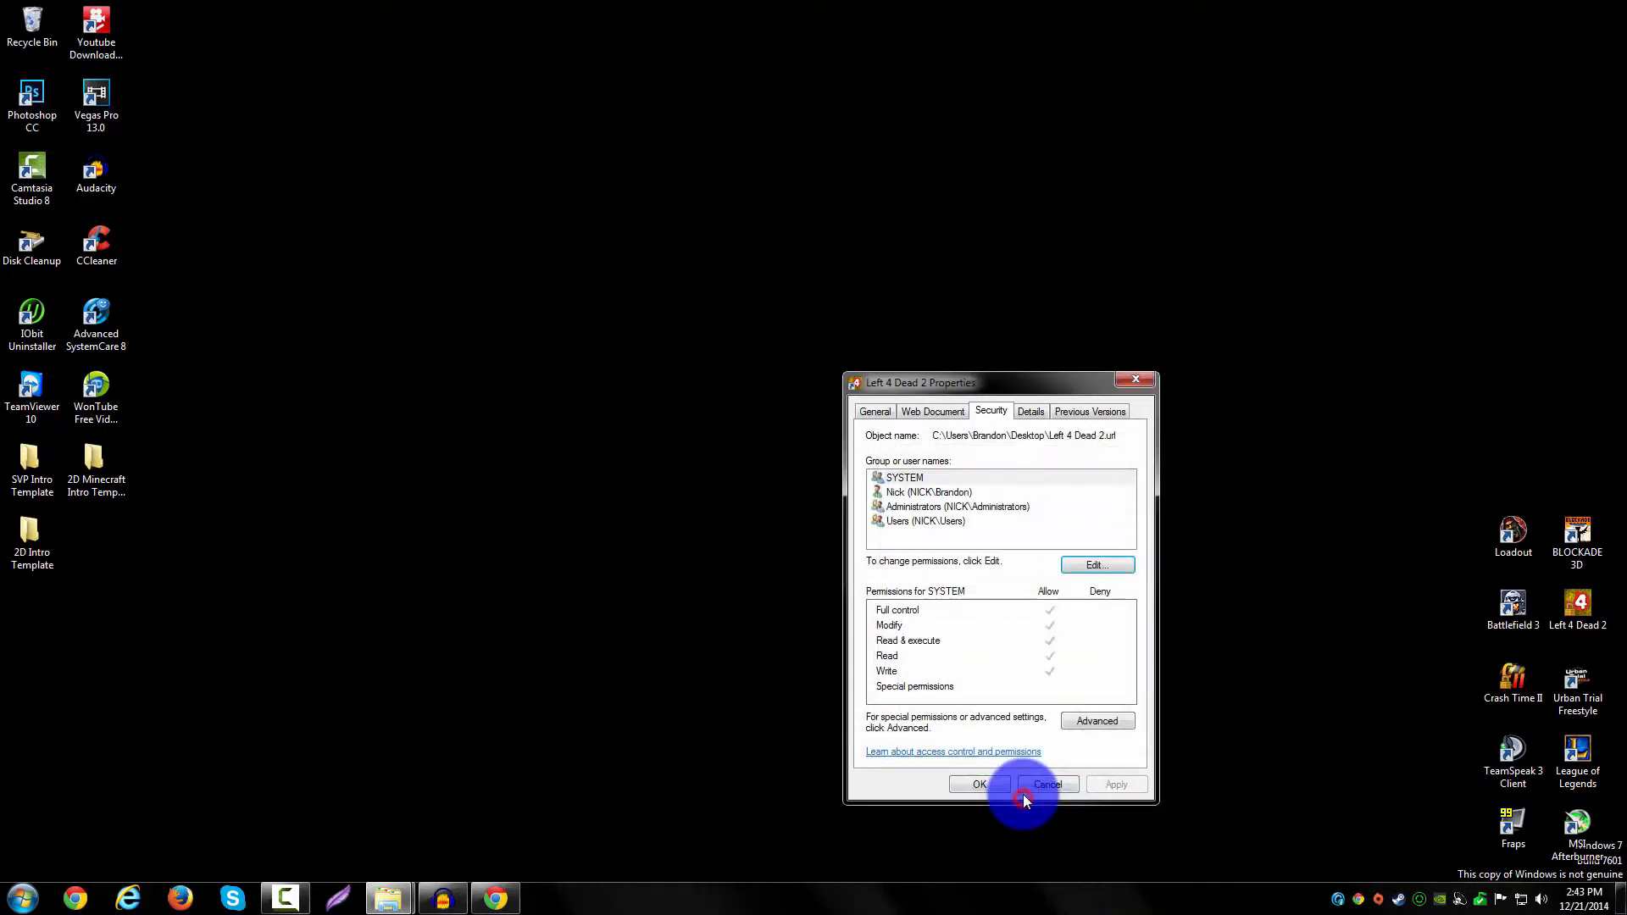
{"action": "left_click", "coordinate": [1045, 783]}
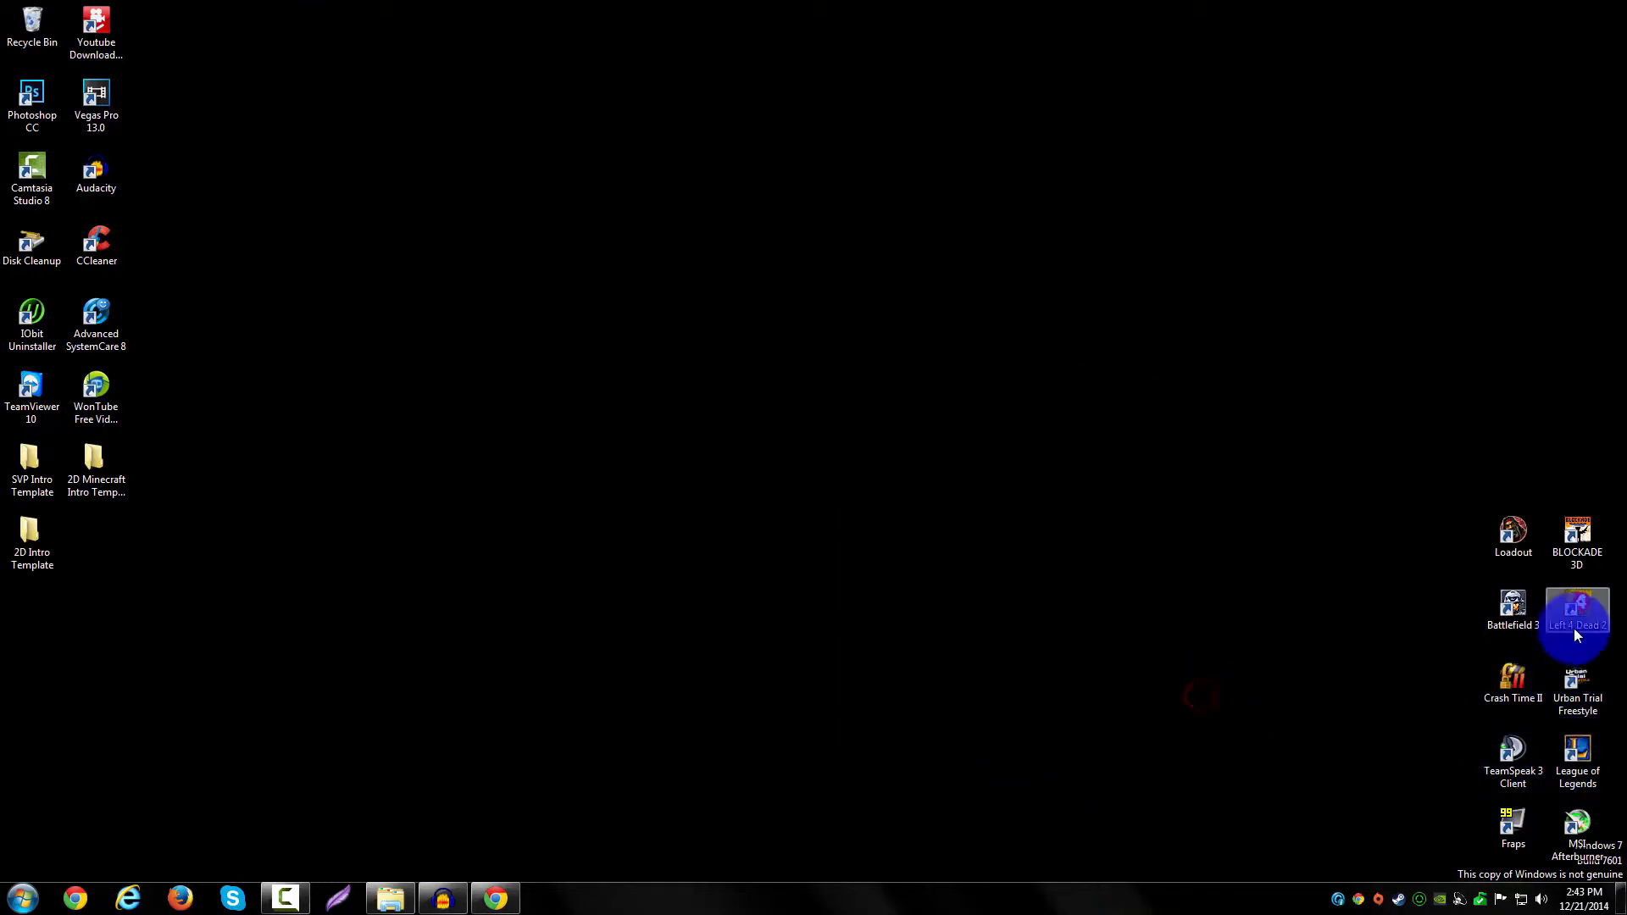